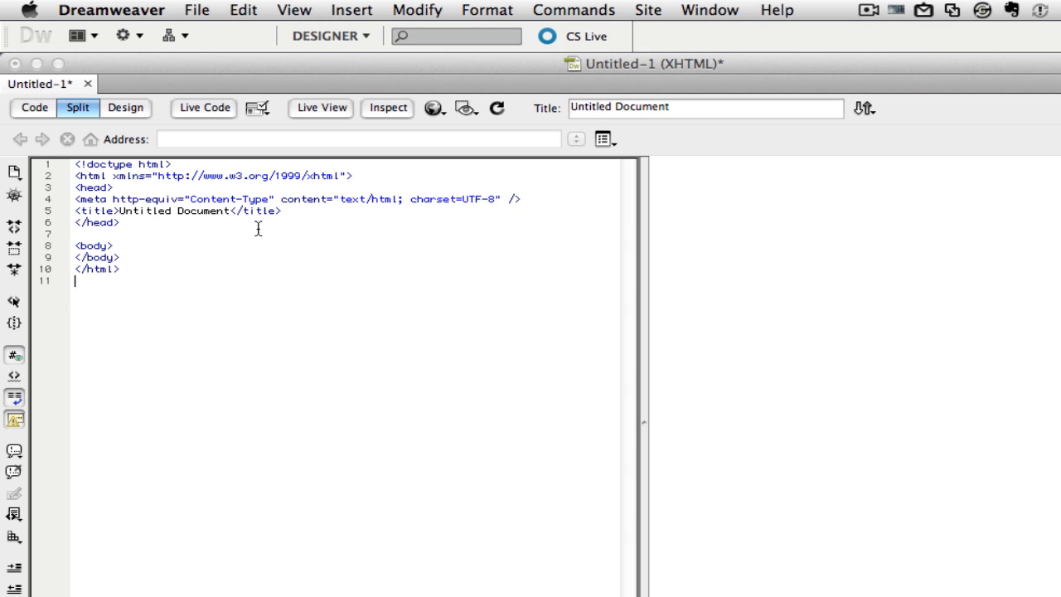
mouse_move(752, 447)
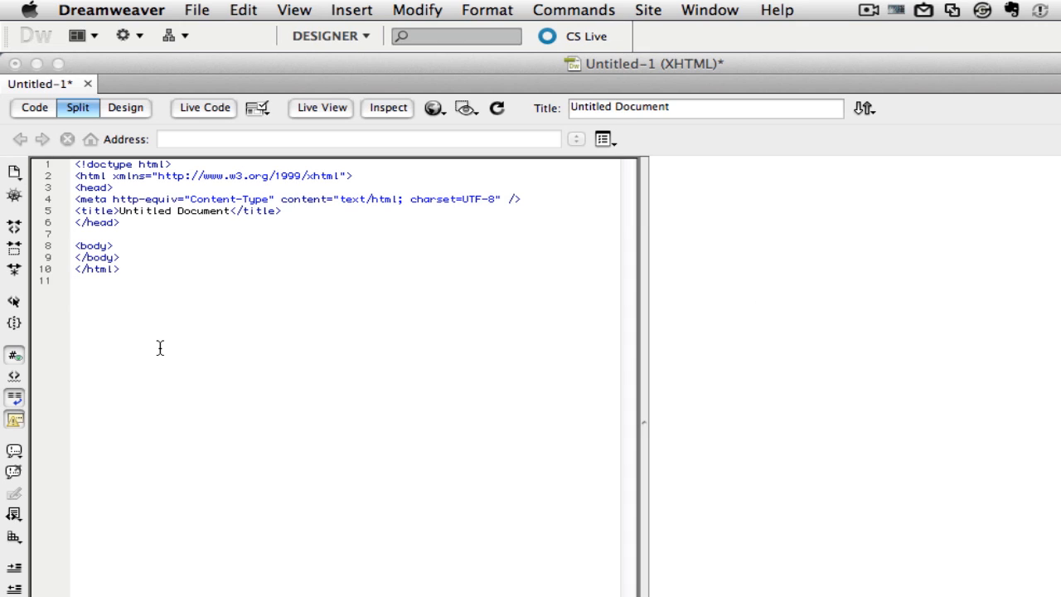
- Place the cursor in the head section of the code near the title line
left_click(75, 285)
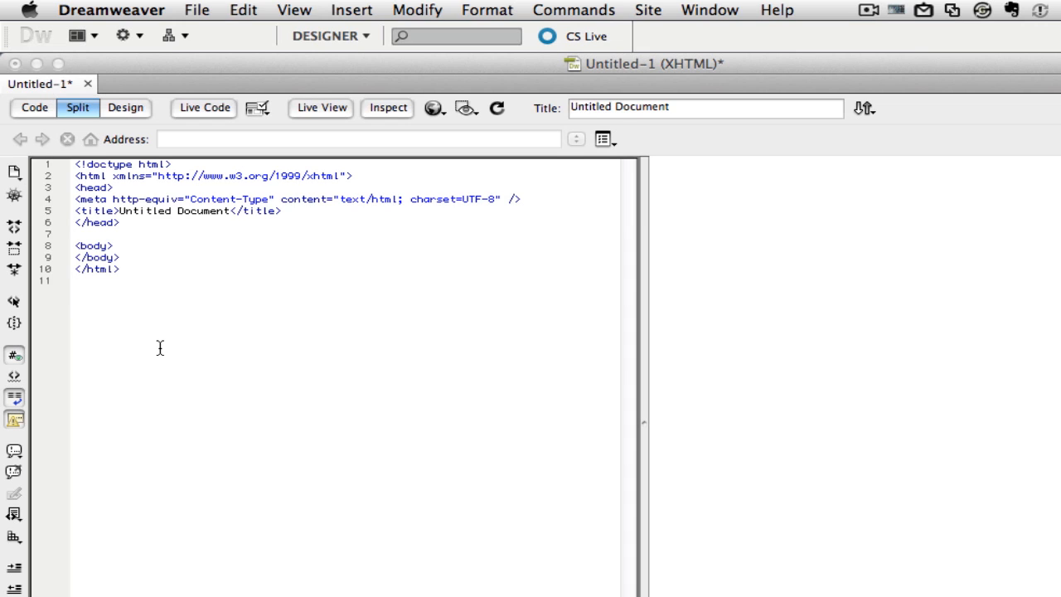
left_click(75, 281)
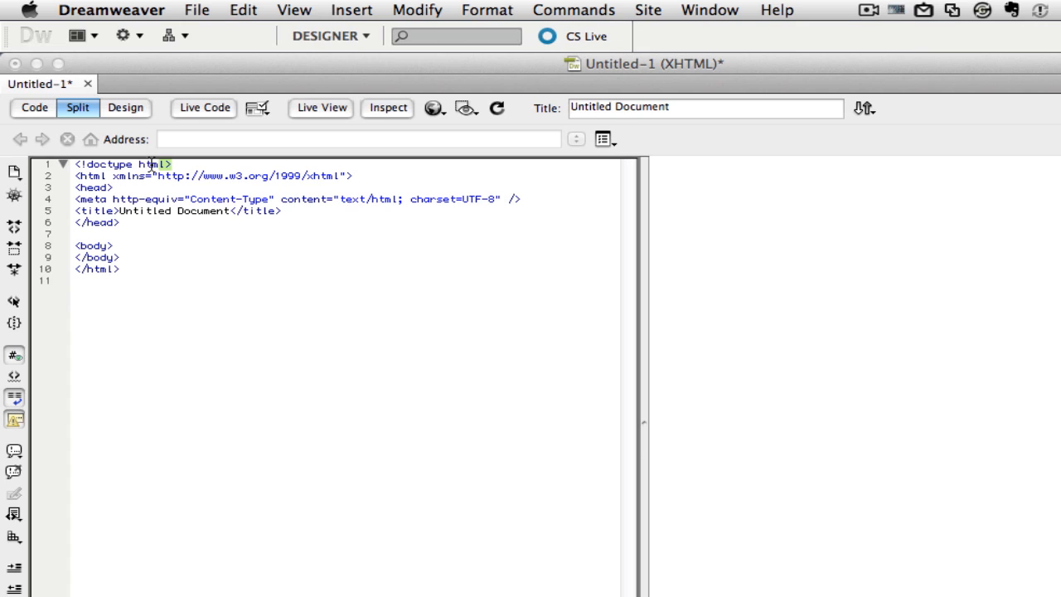
triple_click(119, 164)
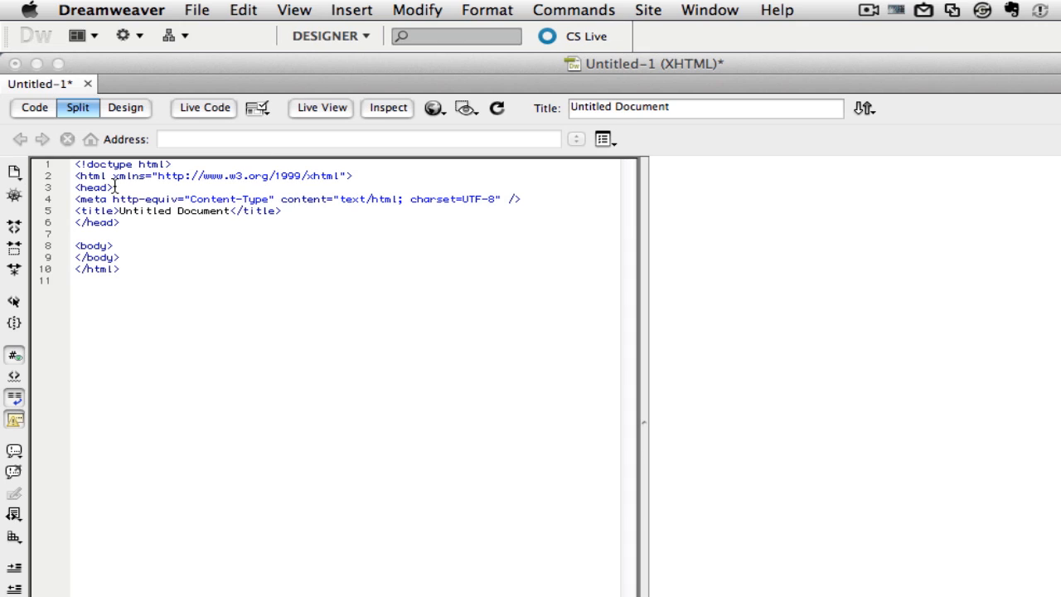
double_click(90, 198)
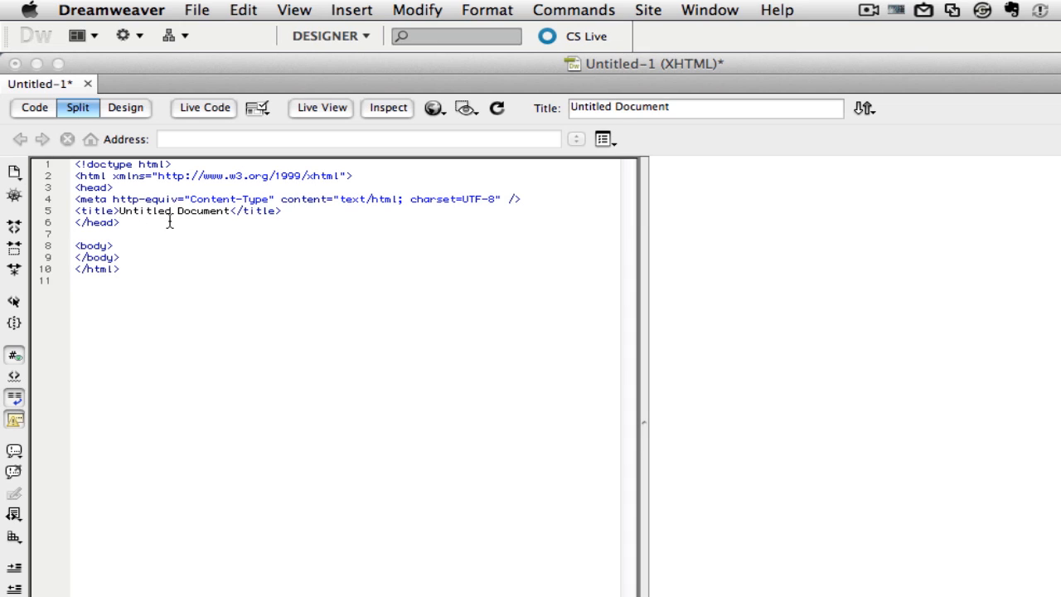
mouse_move(188, 241)
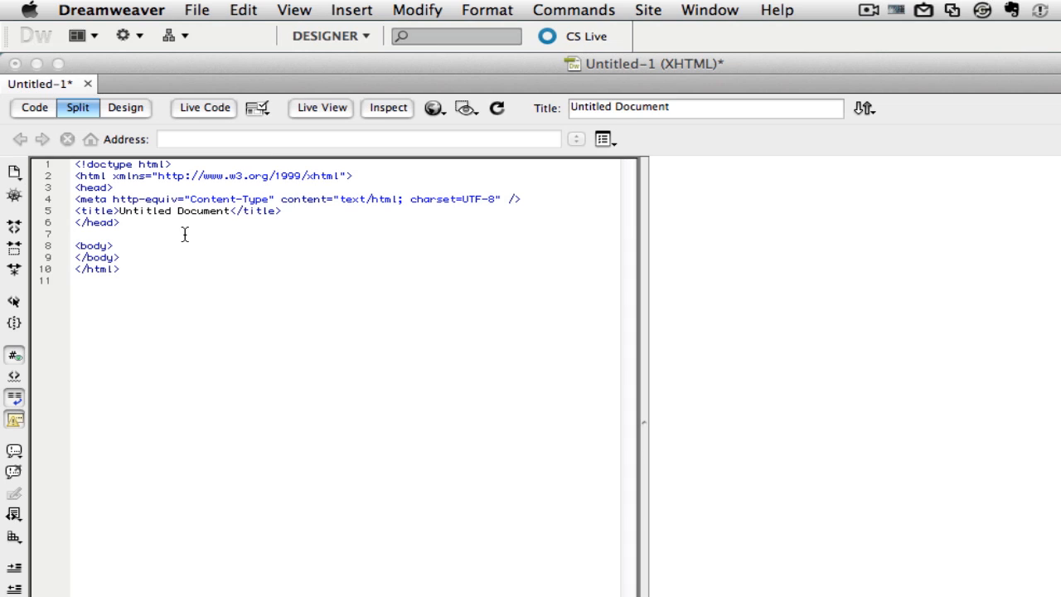
mouse_move(219, 230)
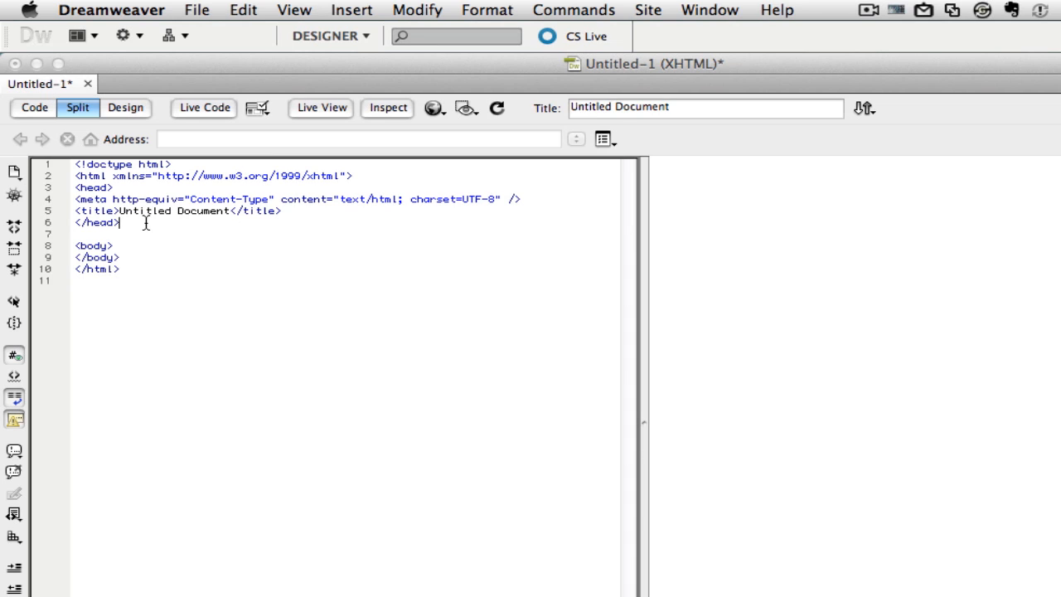
- Replace 'Untitled Document' in the <title> tag with 'HTML5 Tutorial'
double_click(112, 219)
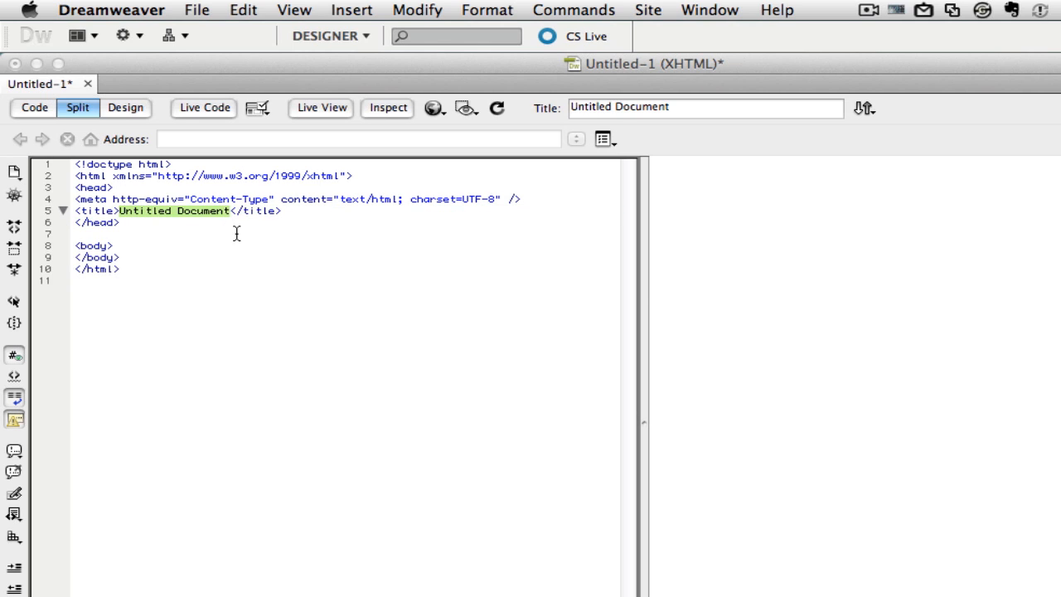
mouse_move(238, 256)
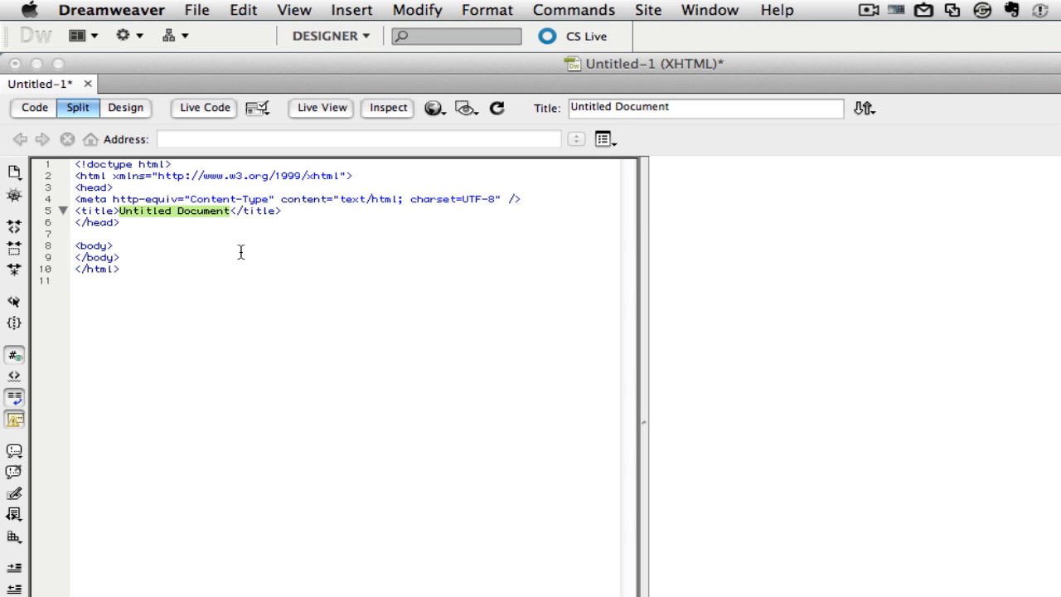
type("HTML5")
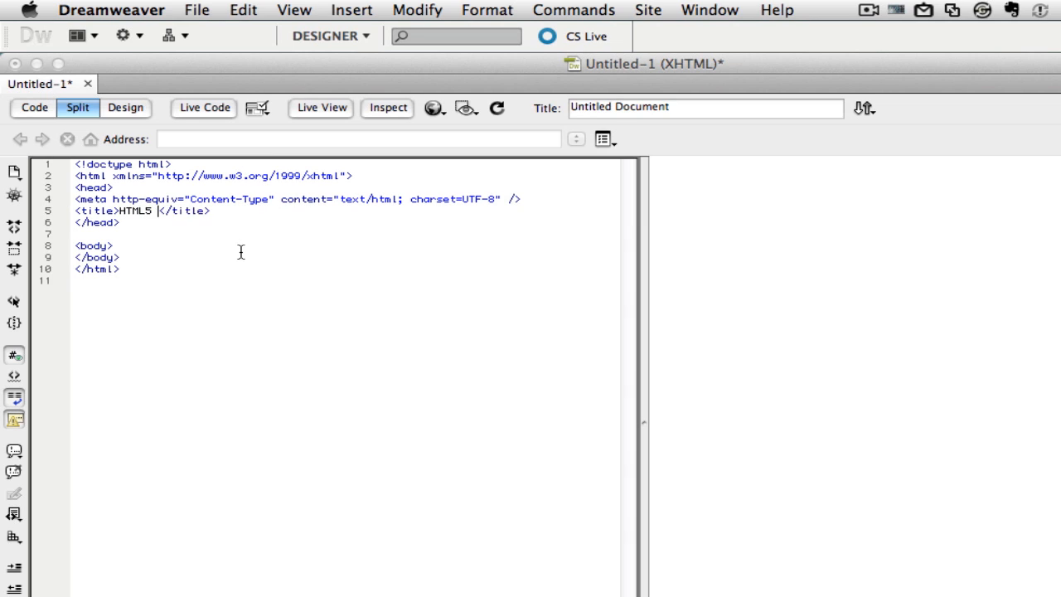
type("Tutorial")
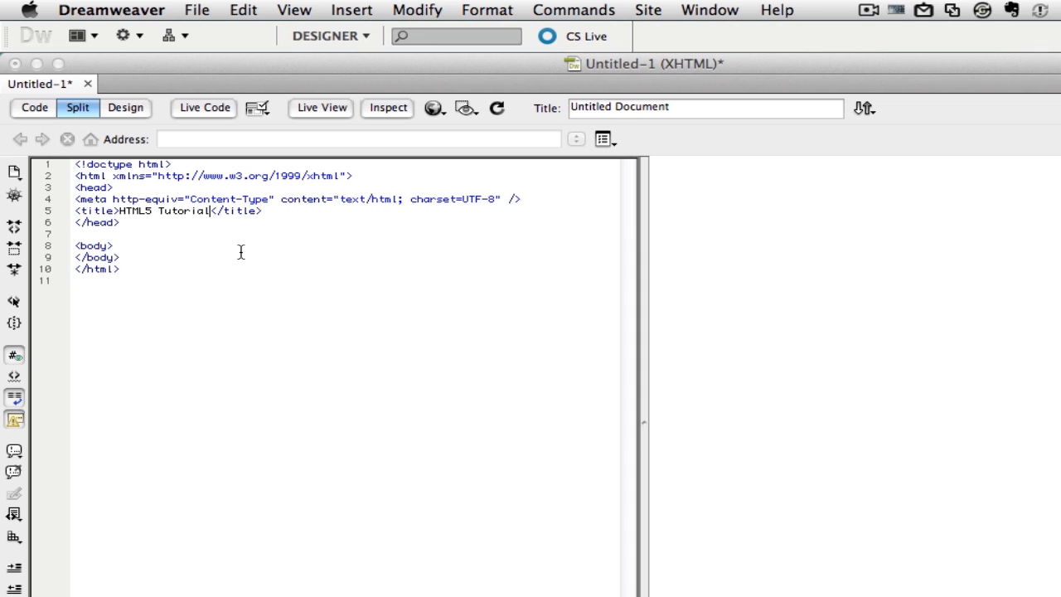
mouse_move(190, 235)
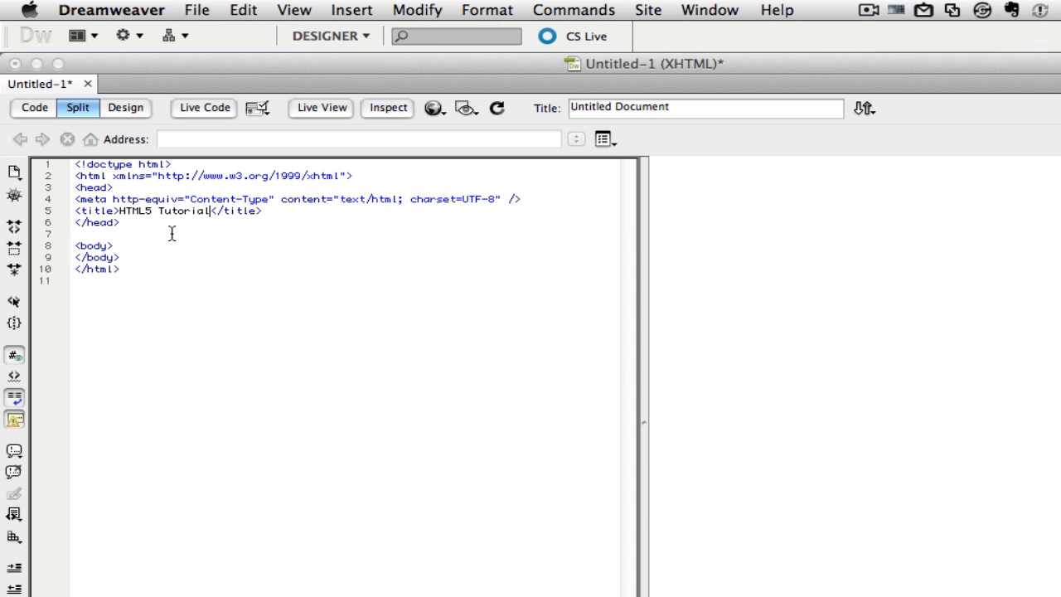
mouse_move(117, 244)
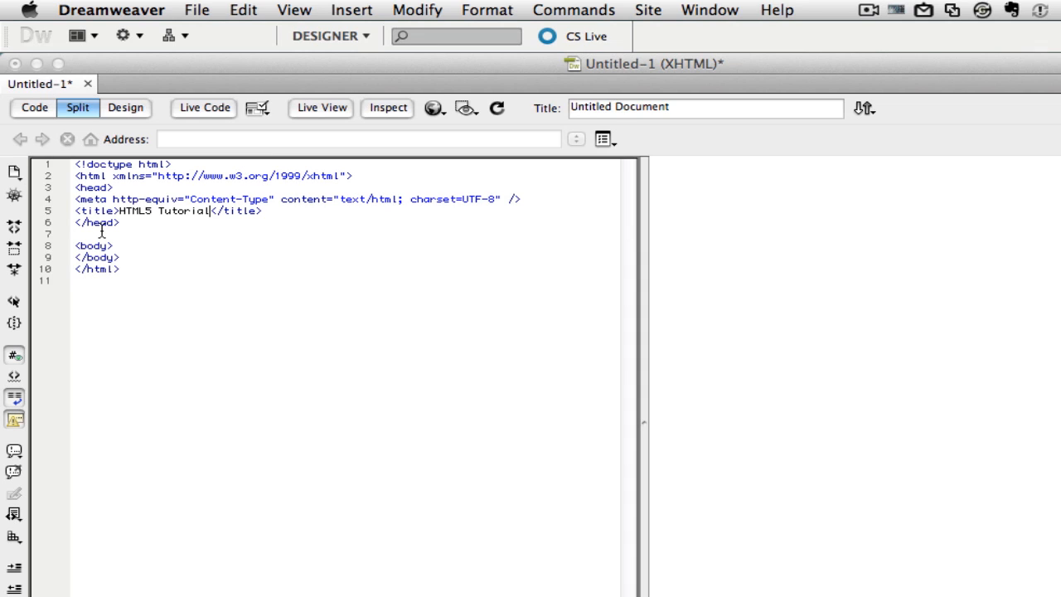
mouse_move(123, 235)
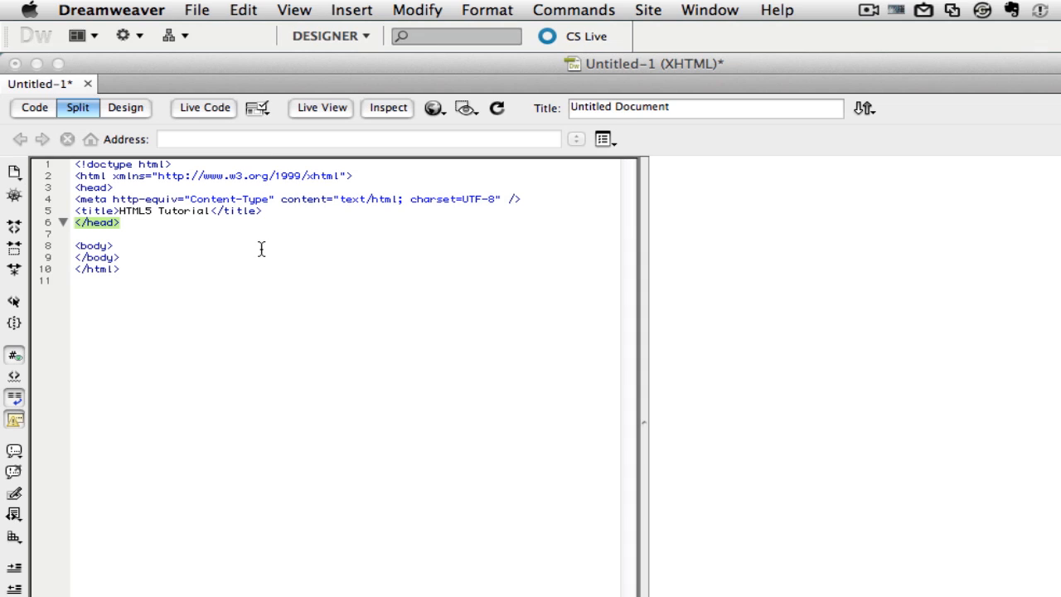
mouse_move(120, 241)
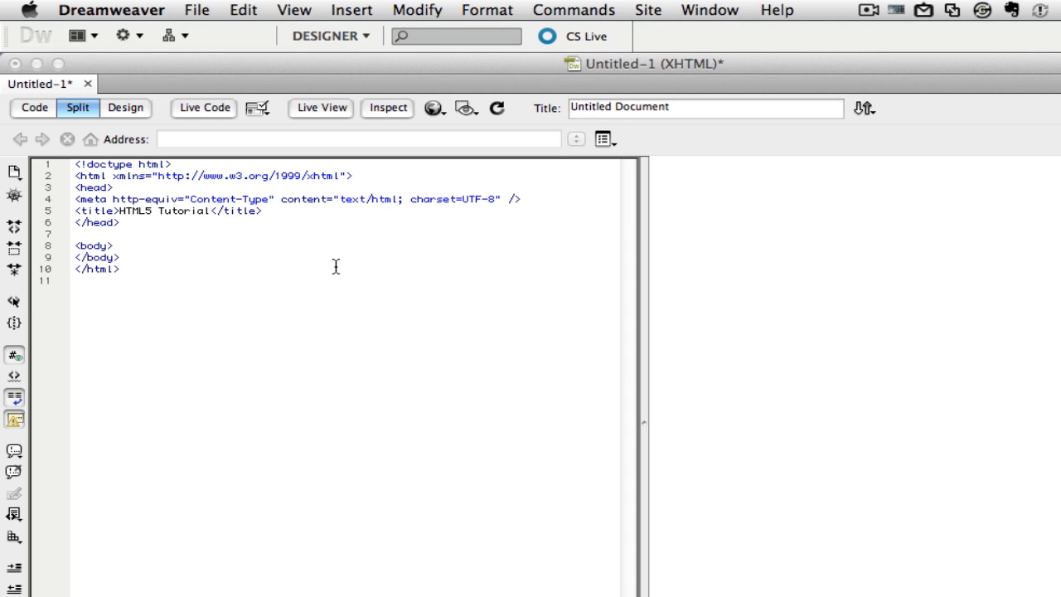
- Write 'Hello World!' between the body tags and reach for the browser preview list
key("Return")
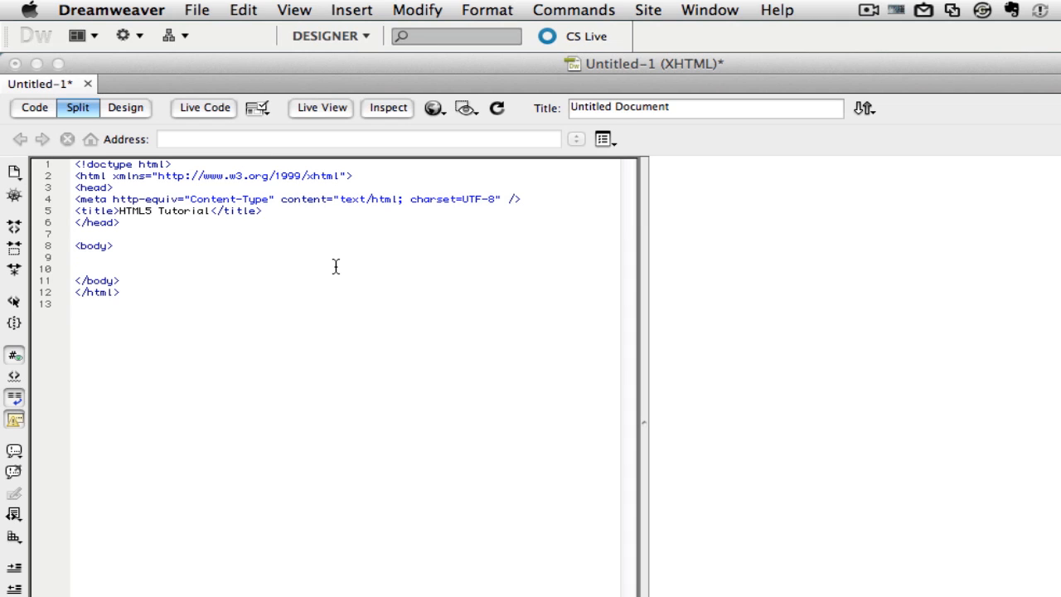
left_click(76, 257)
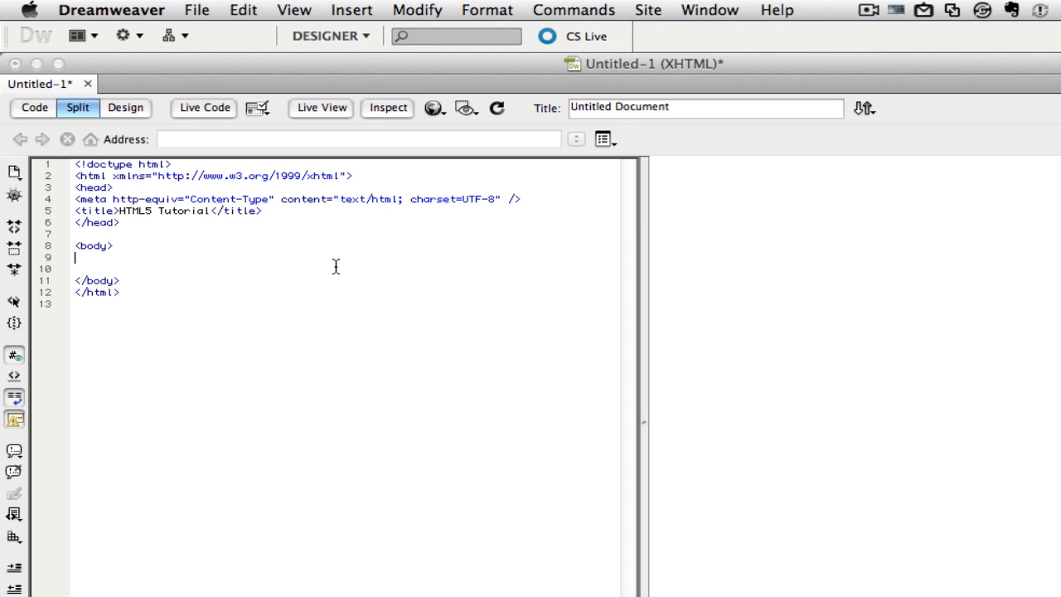
type("H")
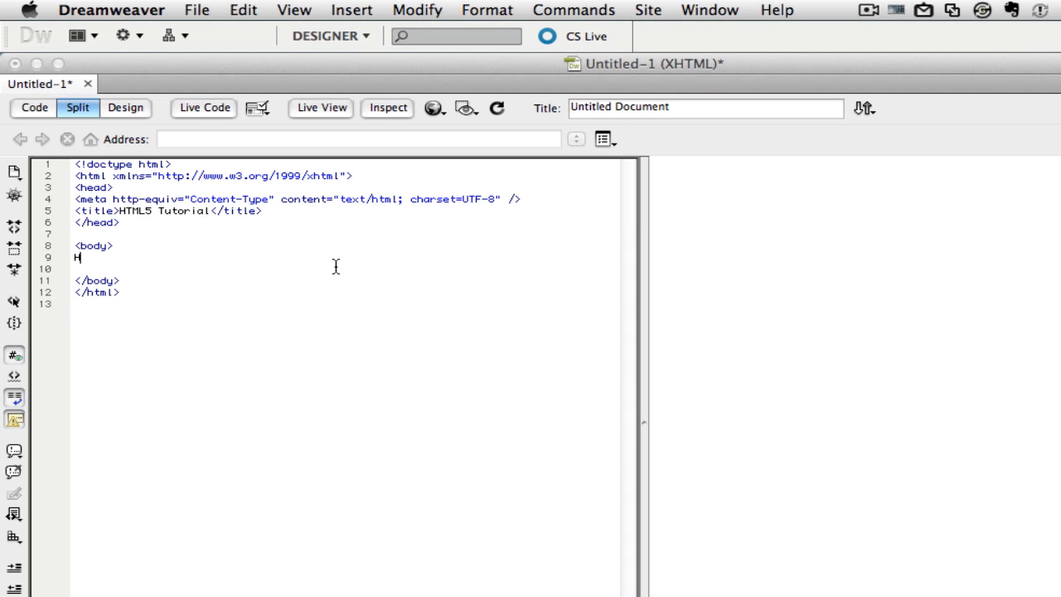
type("ellow W")
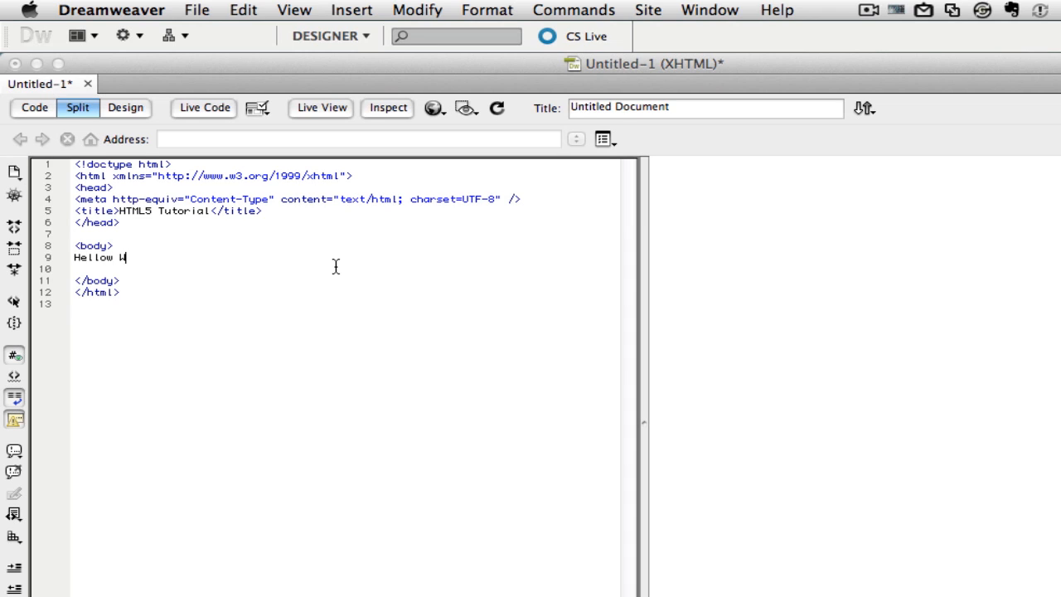
type("wo")
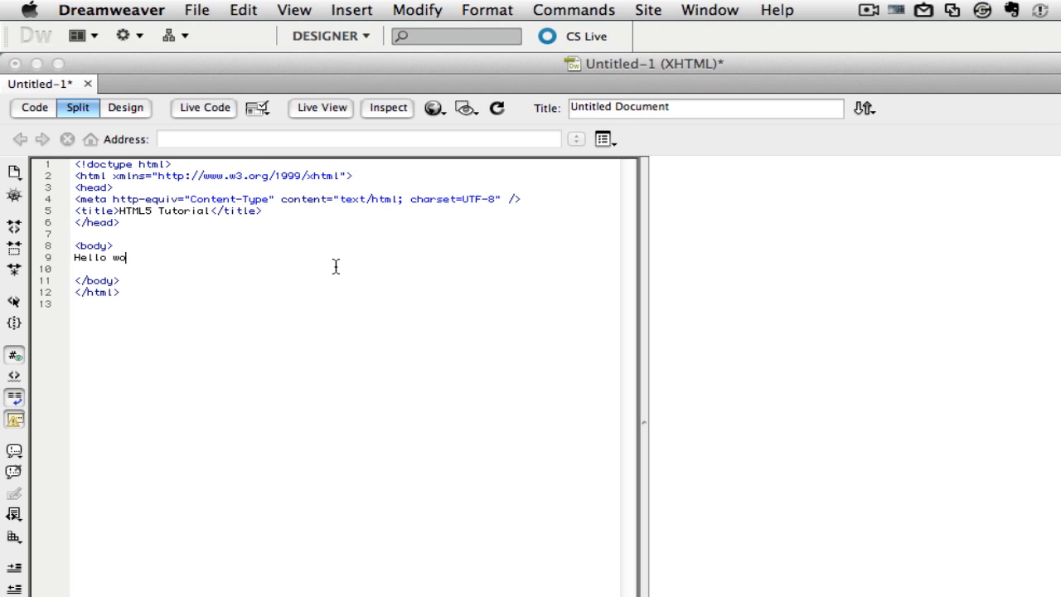
type("rld!")
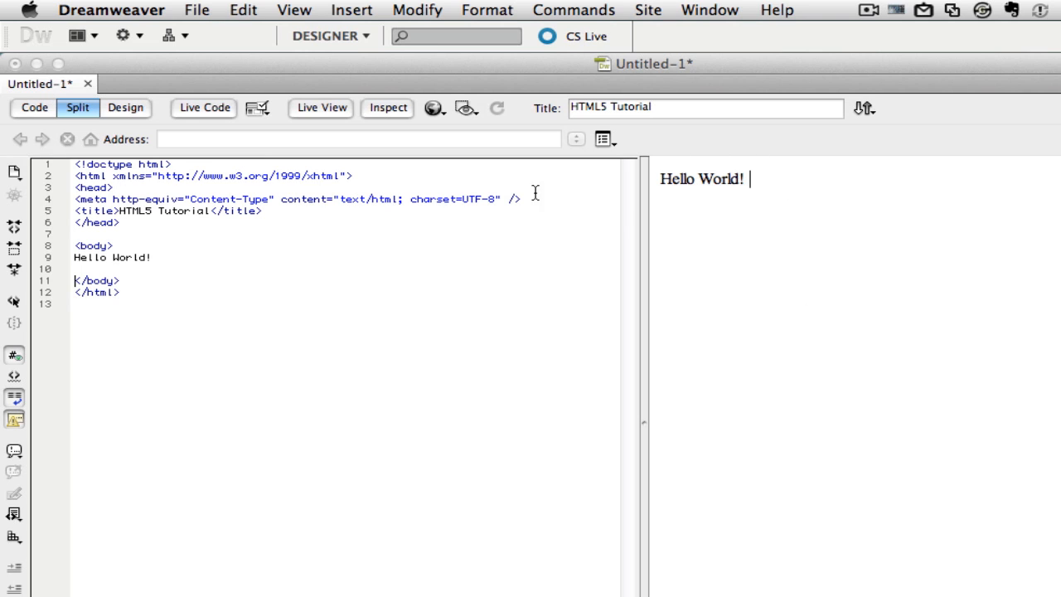
left_click(431, 108)
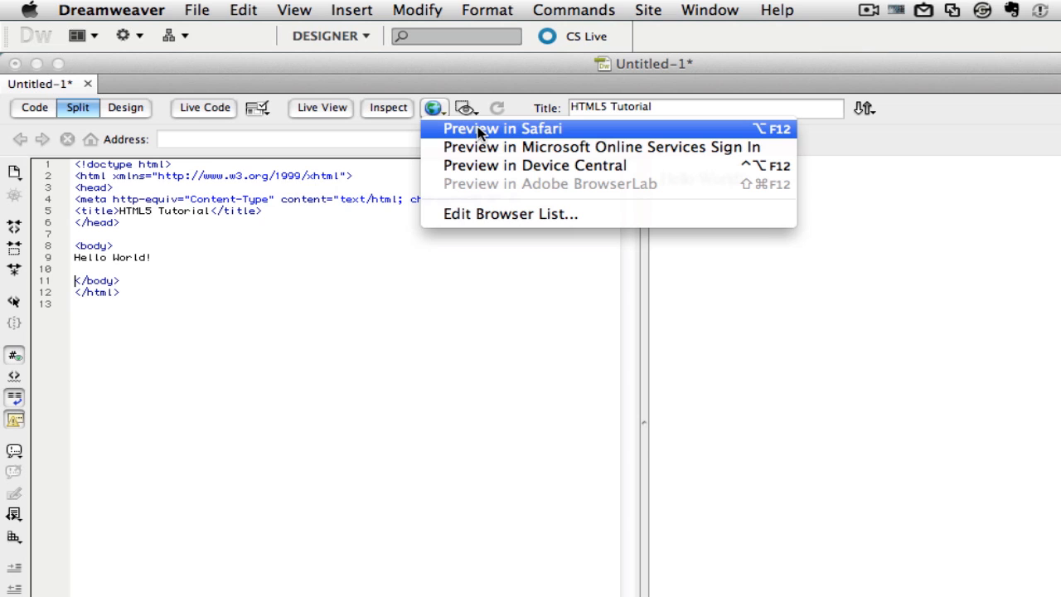
mouse_move(540, 214)
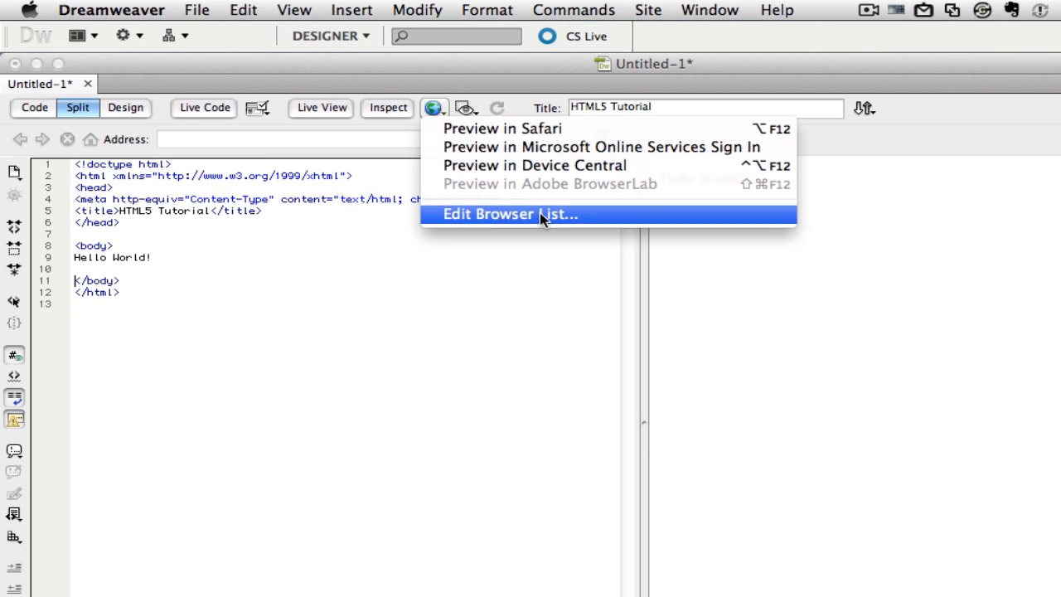
mouse_move(529, 316)
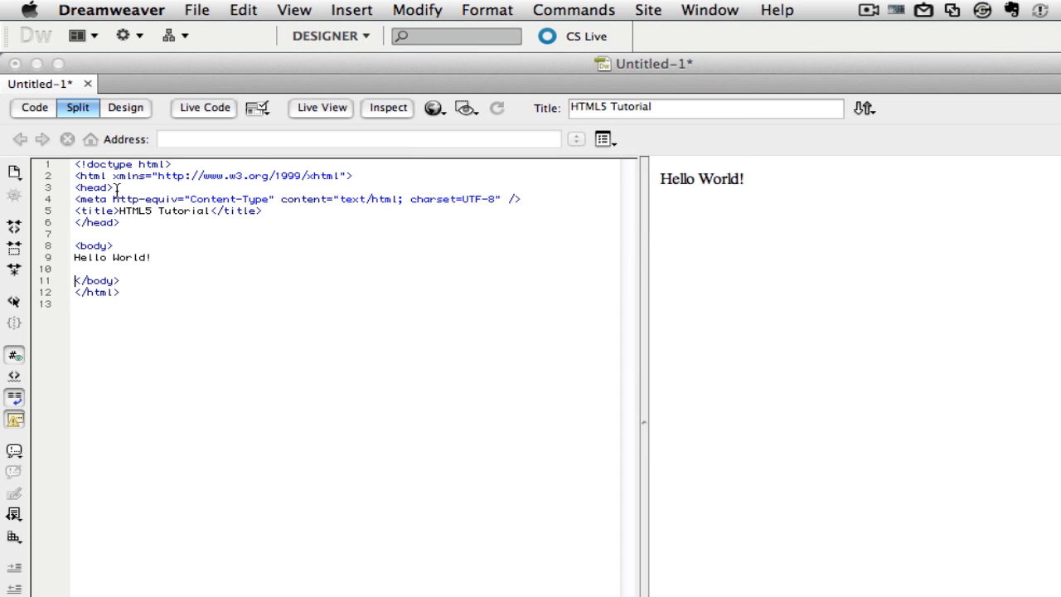
mouse_move(239, 258)
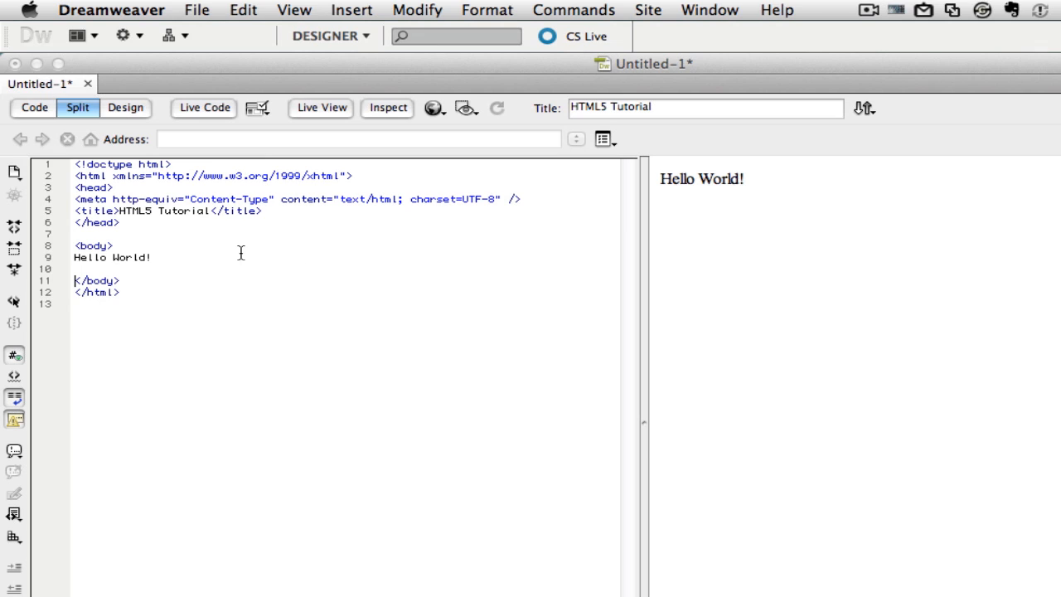
mouse_move(239, 255)
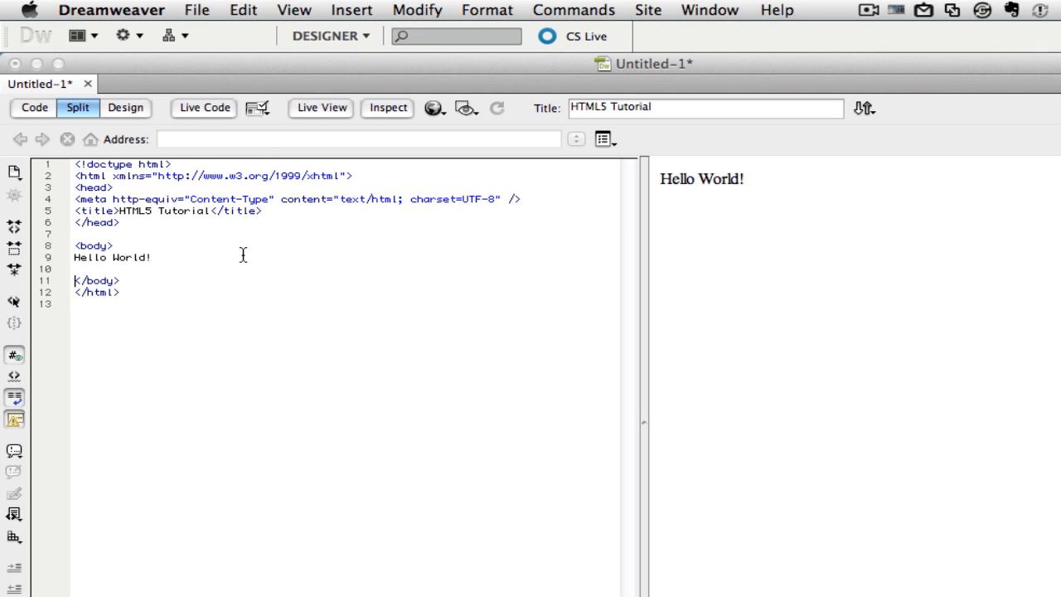
mouse_move(191, 285)
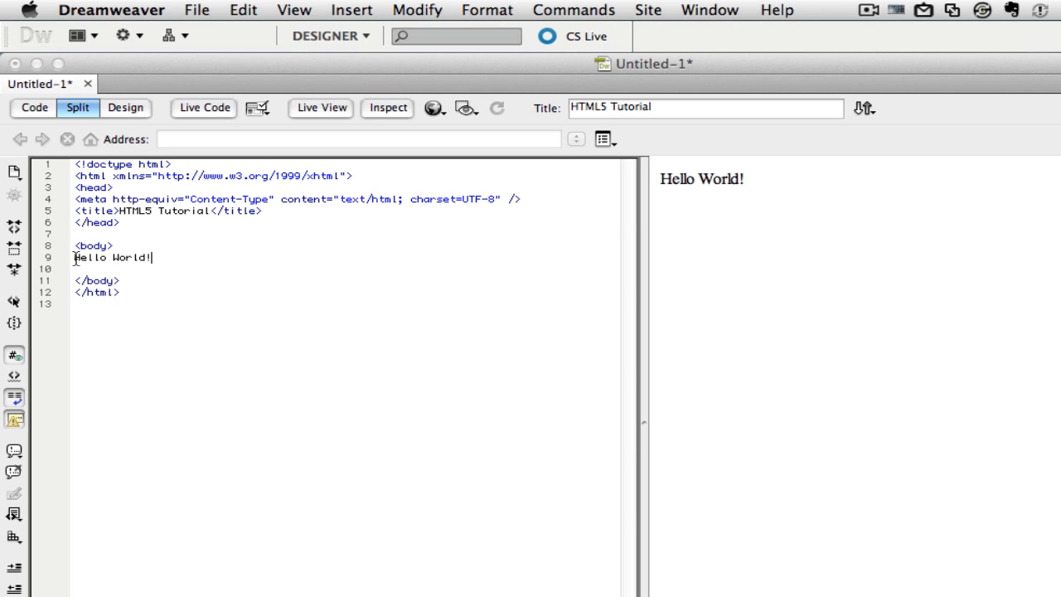
mouse_move(189, 295)
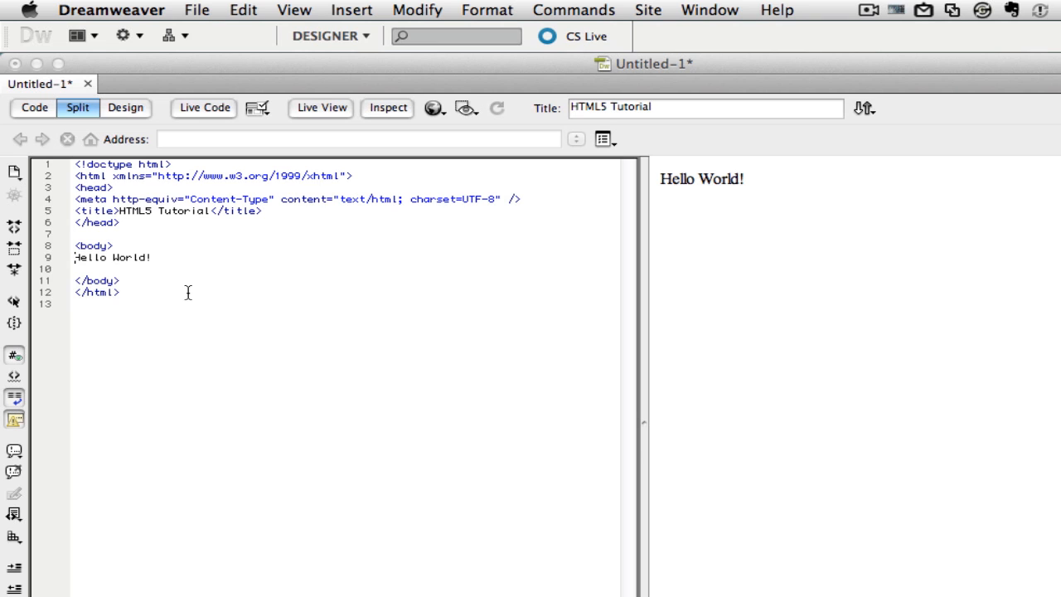
- Enclose 'Hello World!' in H1 heading tags using the code hints
type("<H1>")
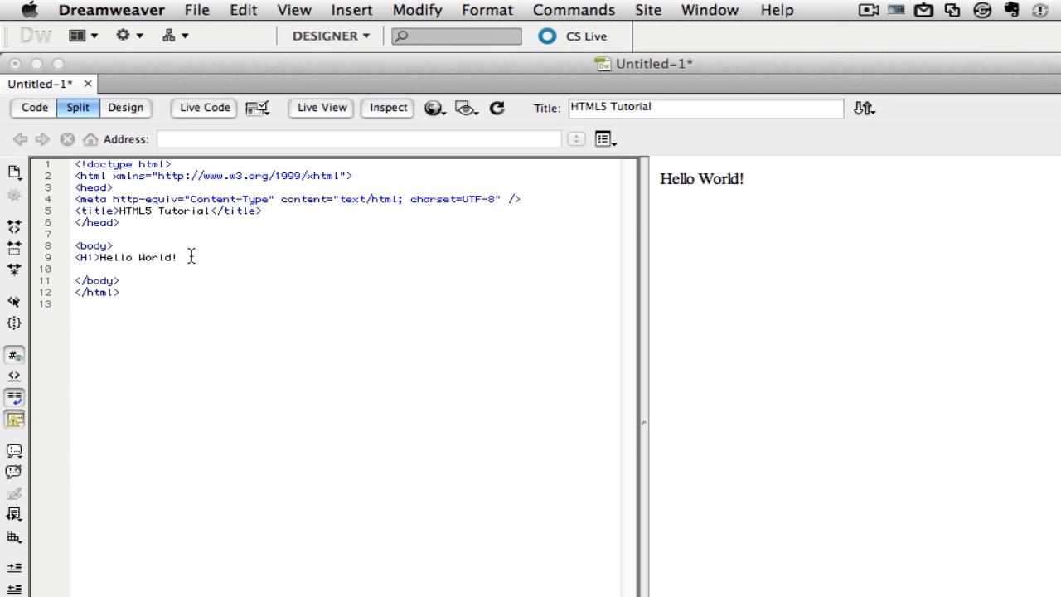
type("<")
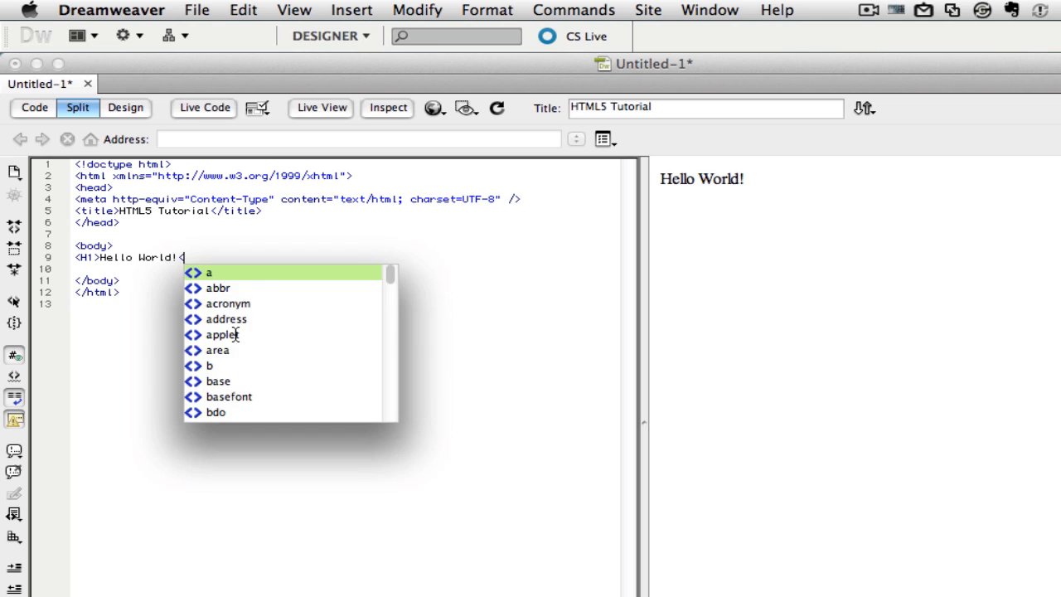
type("H1/>")
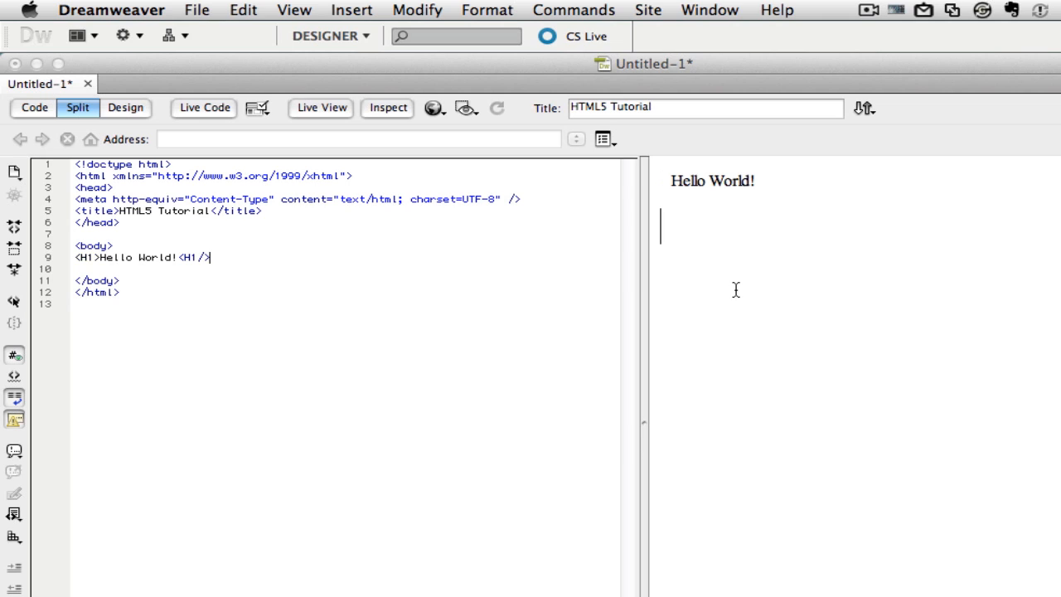
mouse_move(131, 248)
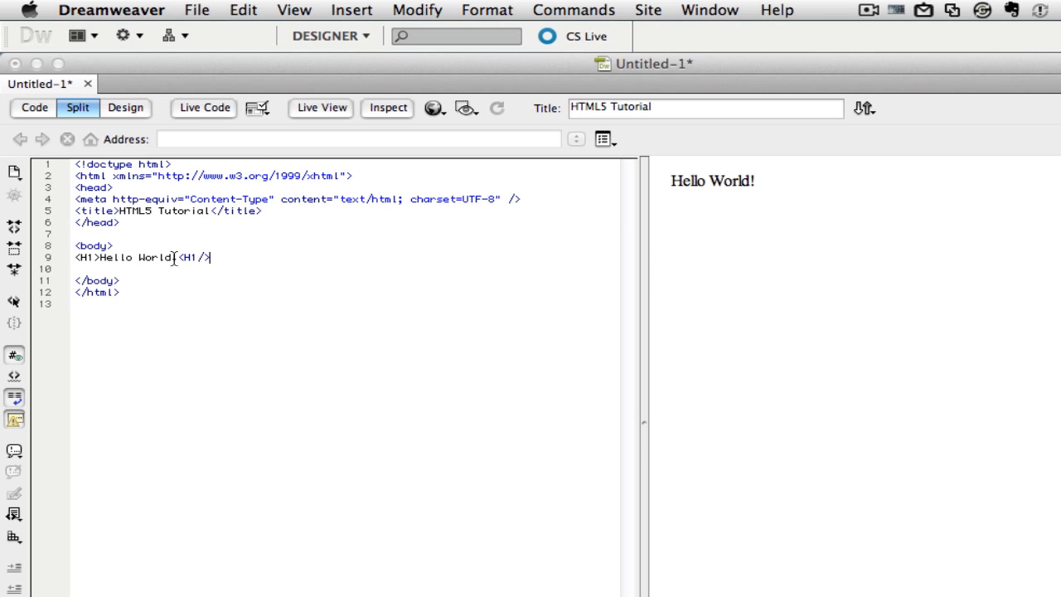
type("!")
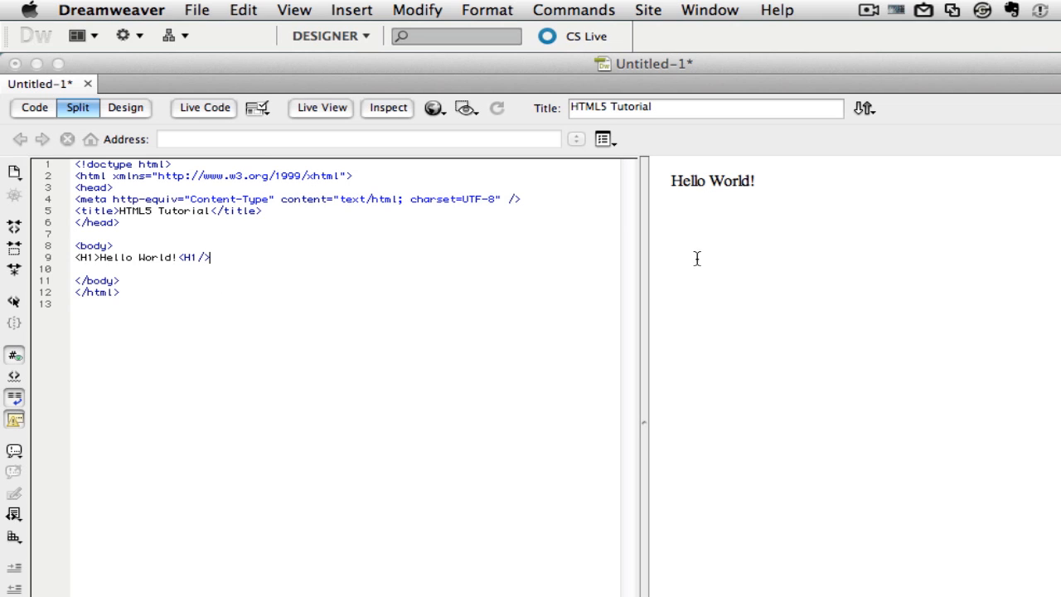
mouse_move(126, 306)
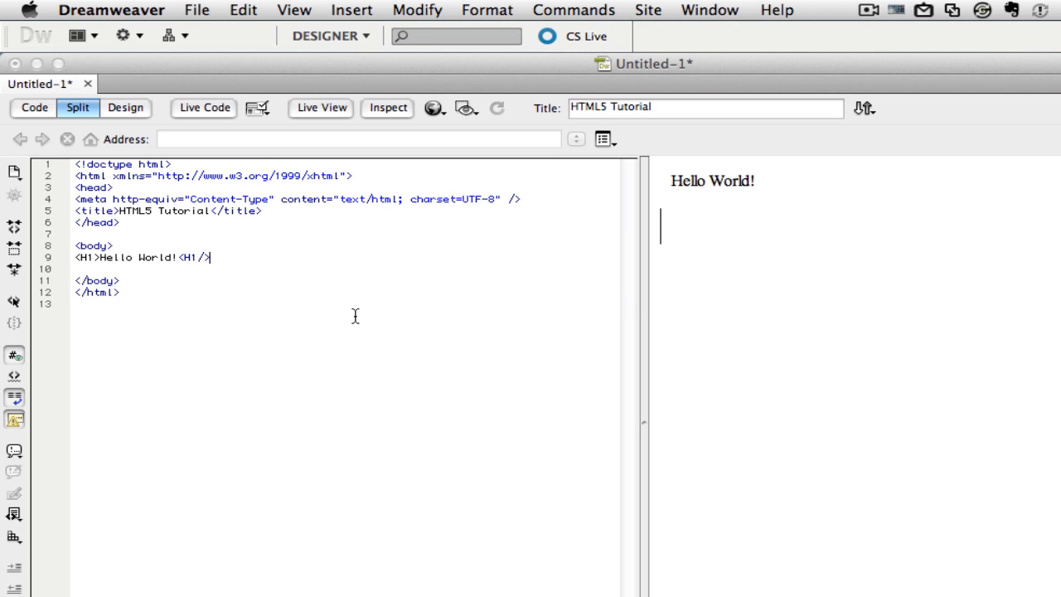
- Add the words 'Good Stuff' after the H1 heading line
type("Good S")
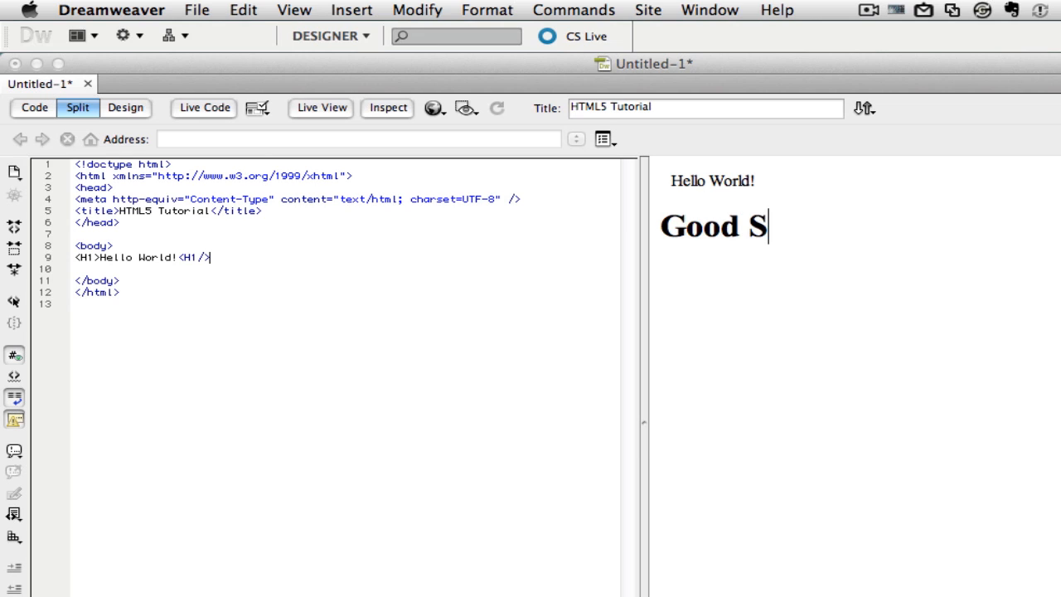
type("tuff")
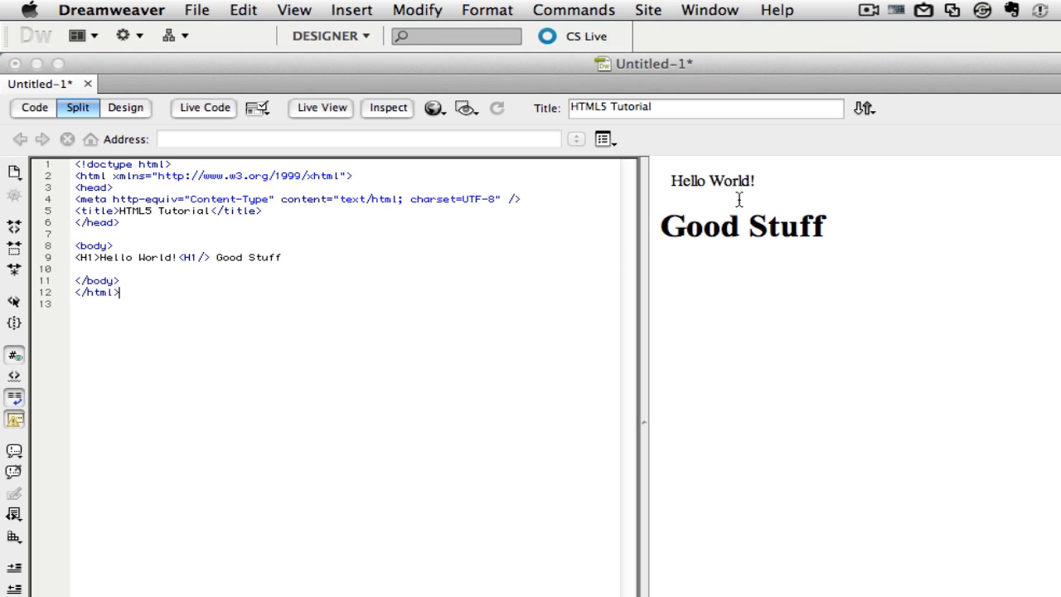
mouse_move(686, 272)
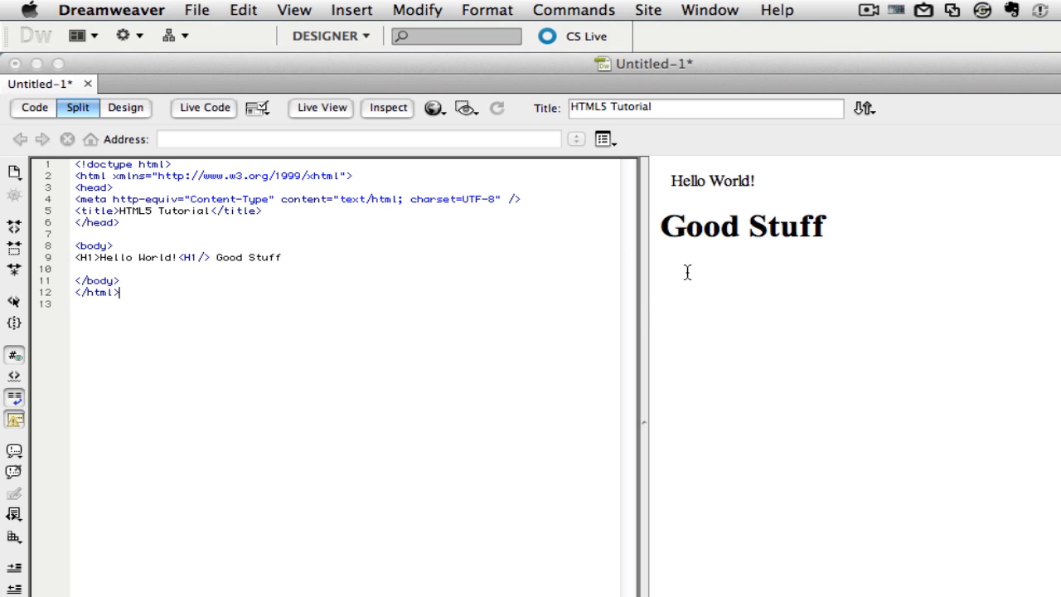